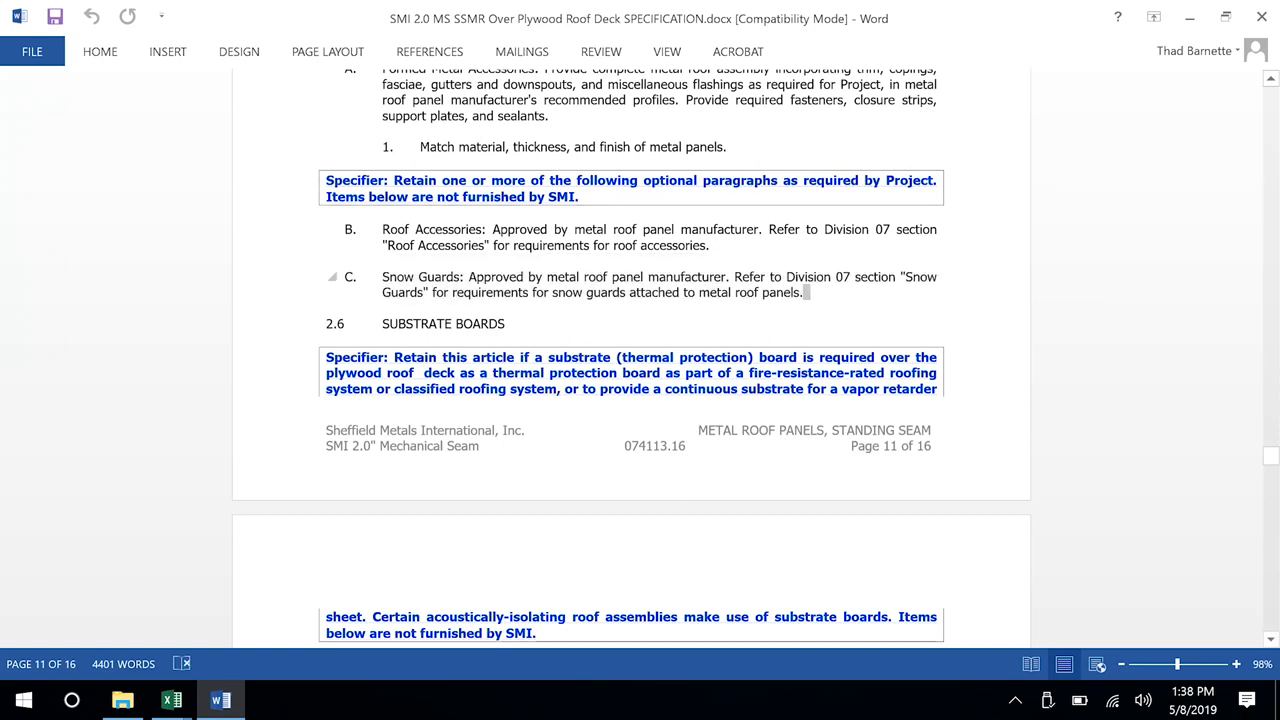
# Delete the optional Snow Guards paragraph C as a tracked deletion.
pyautogui.moveTo(384, 236); pyautogui.dragTo(802, 292)
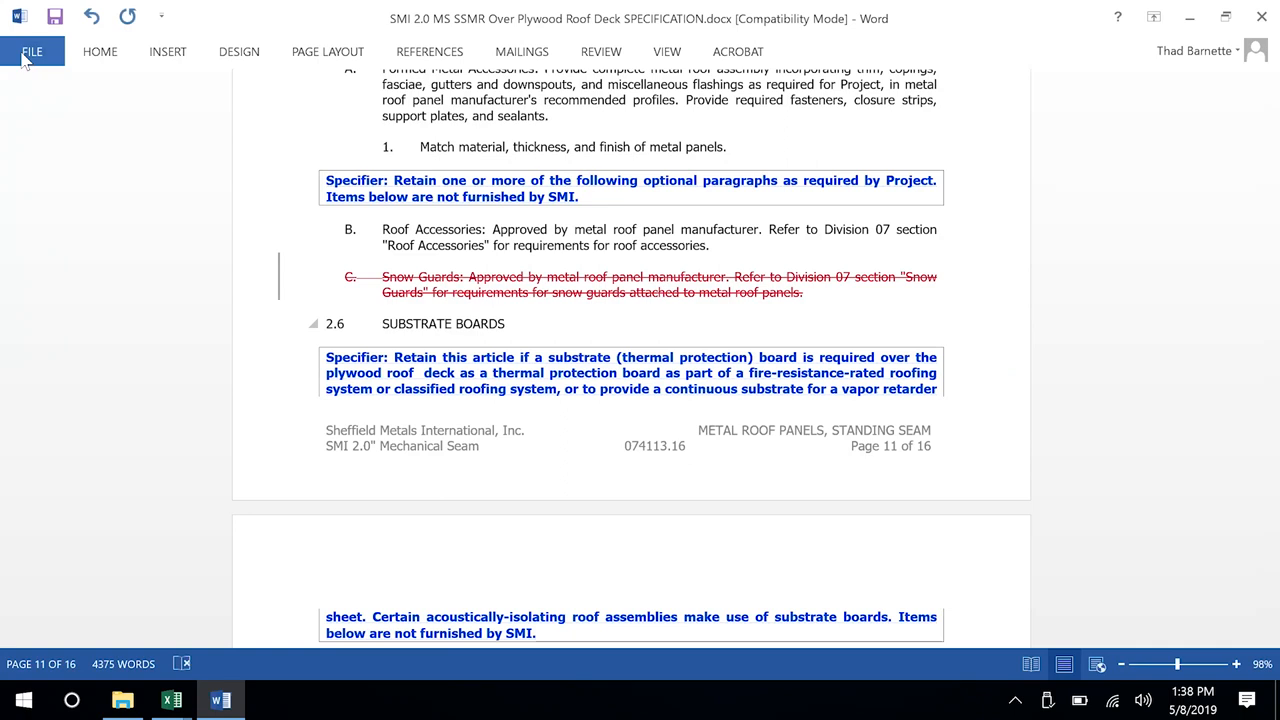
pyautogui.moveTo(4, 476)
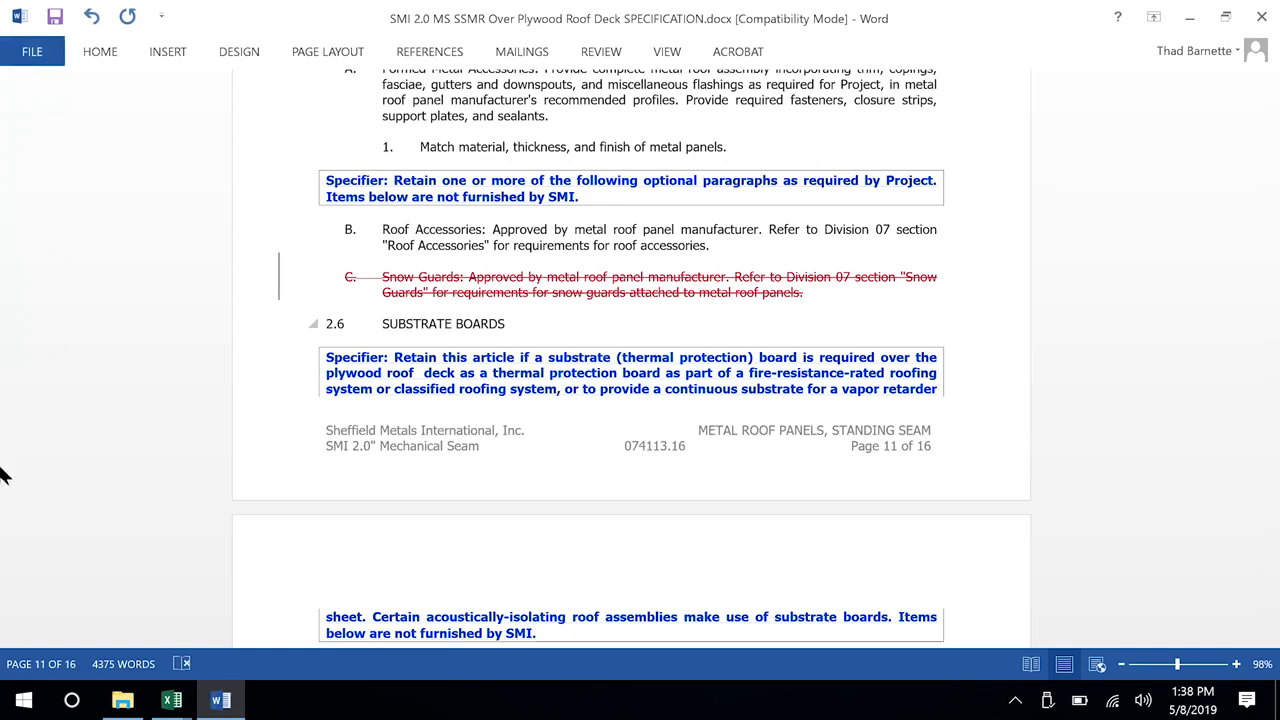
# Turn off Hidden text in Word Options > Display, shrinking the spec from 16 to 13 pages.
pyautogui.click(32, 52)
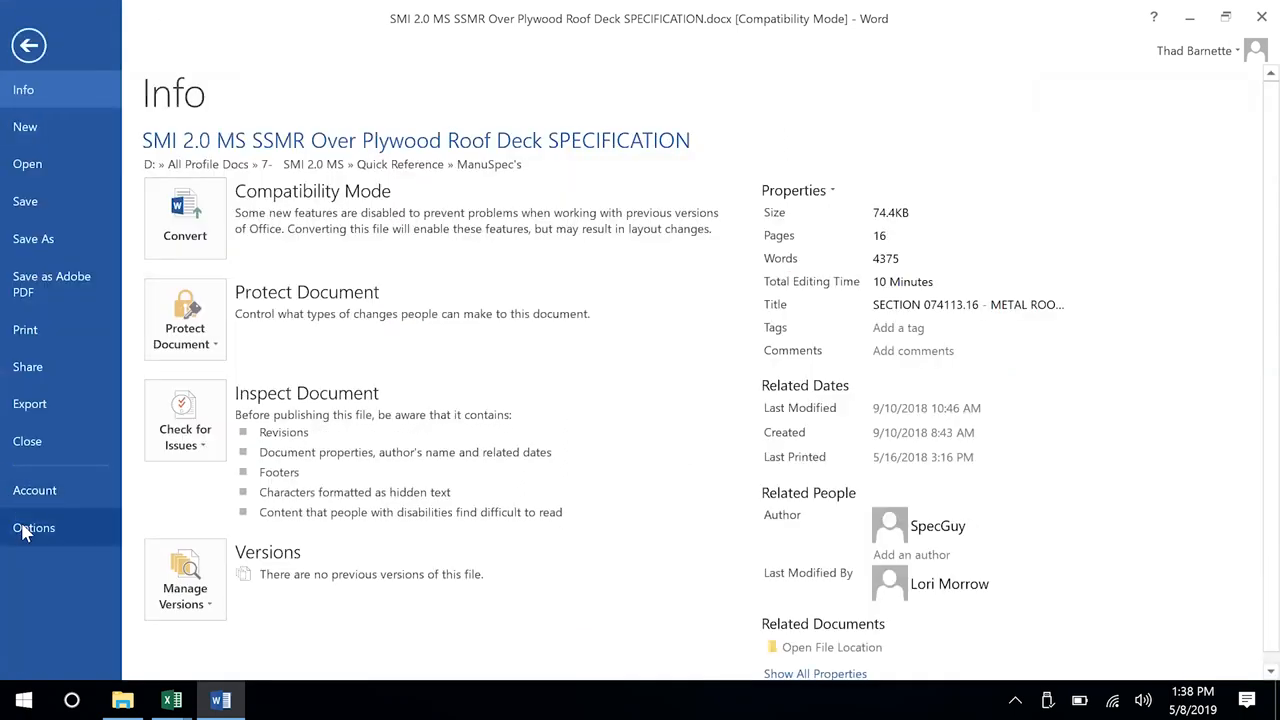
pyautogui.click(34, 528)
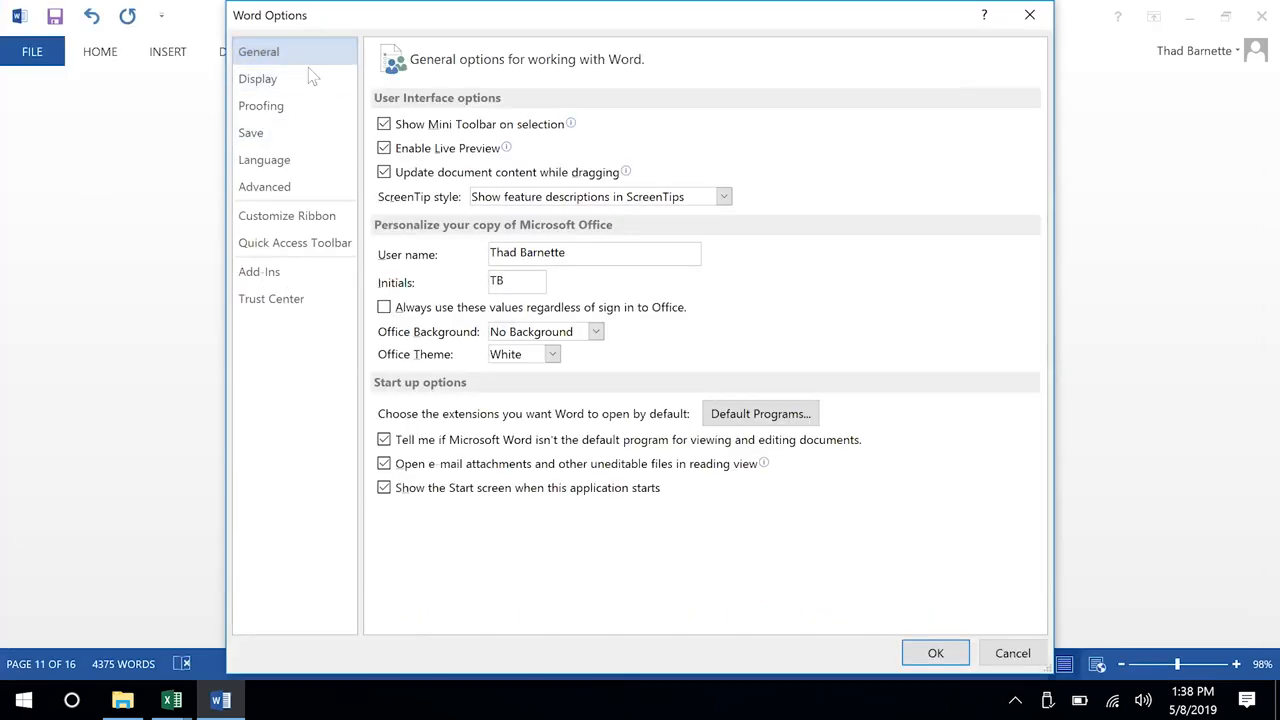
pyautogui.click(258, 80)
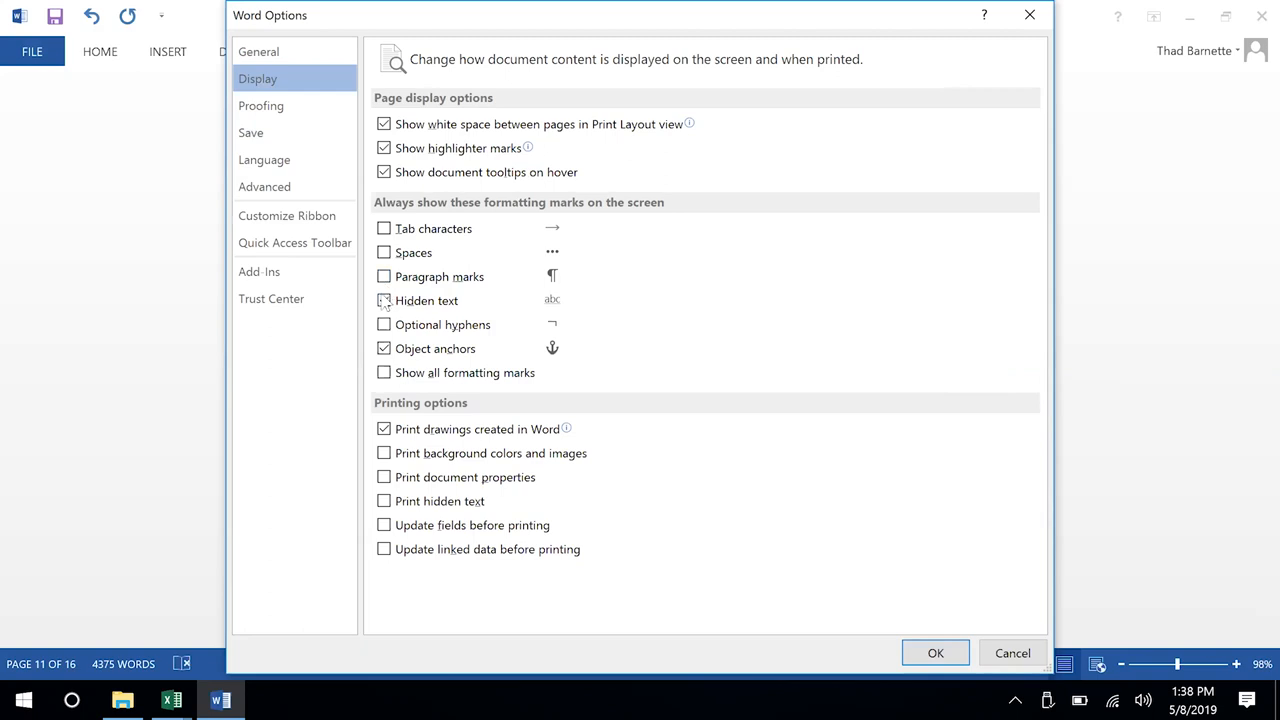
pyautogui.click(384, 300)
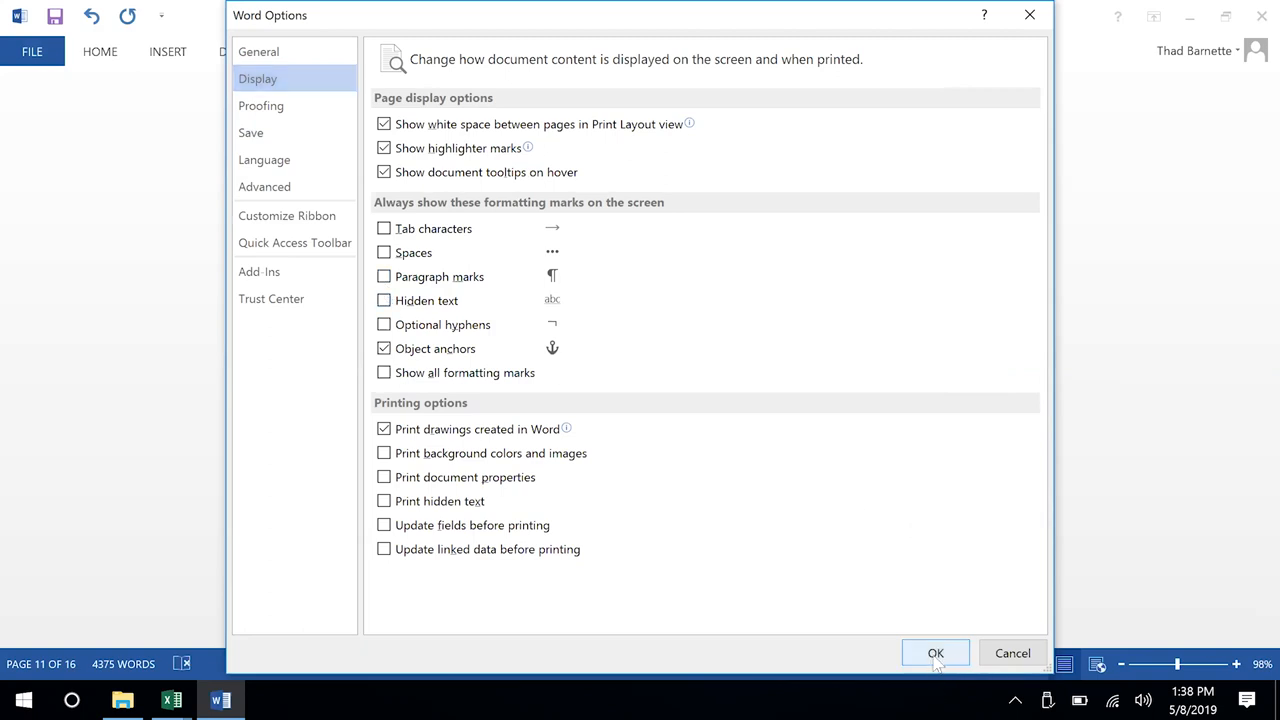
pyautogui.click(936, 652)
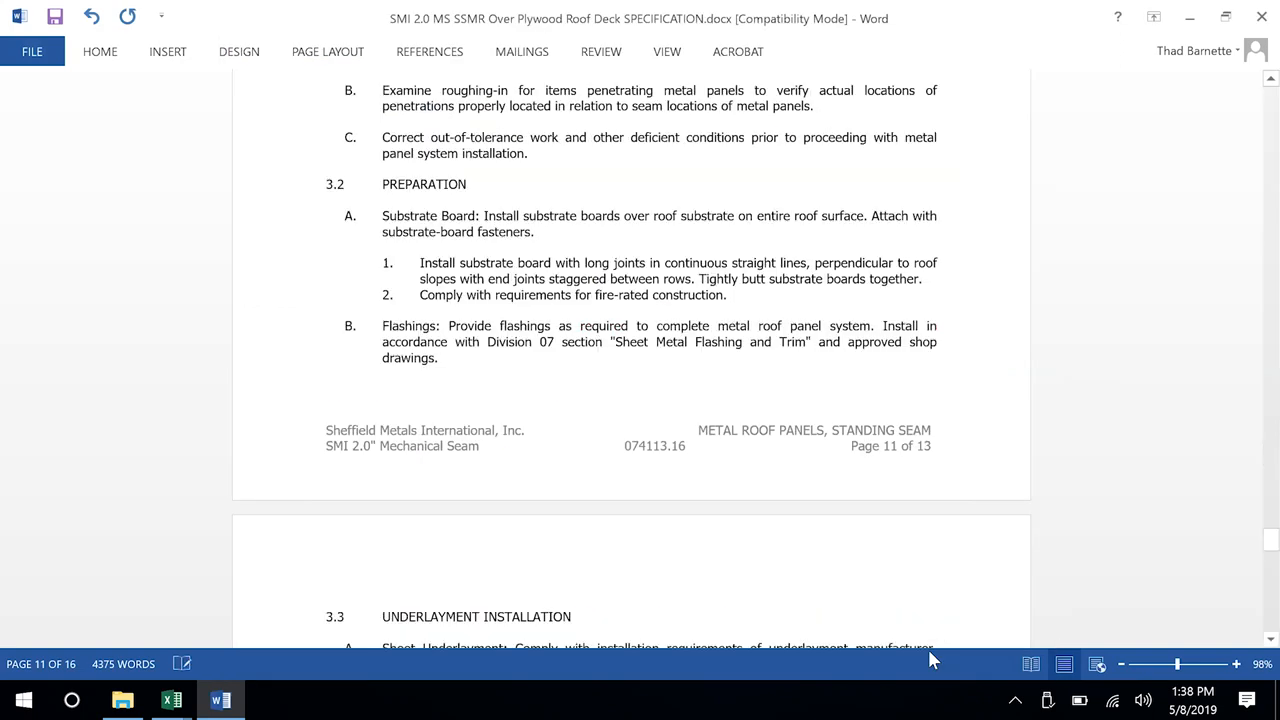
pyautogui.scroll(3)
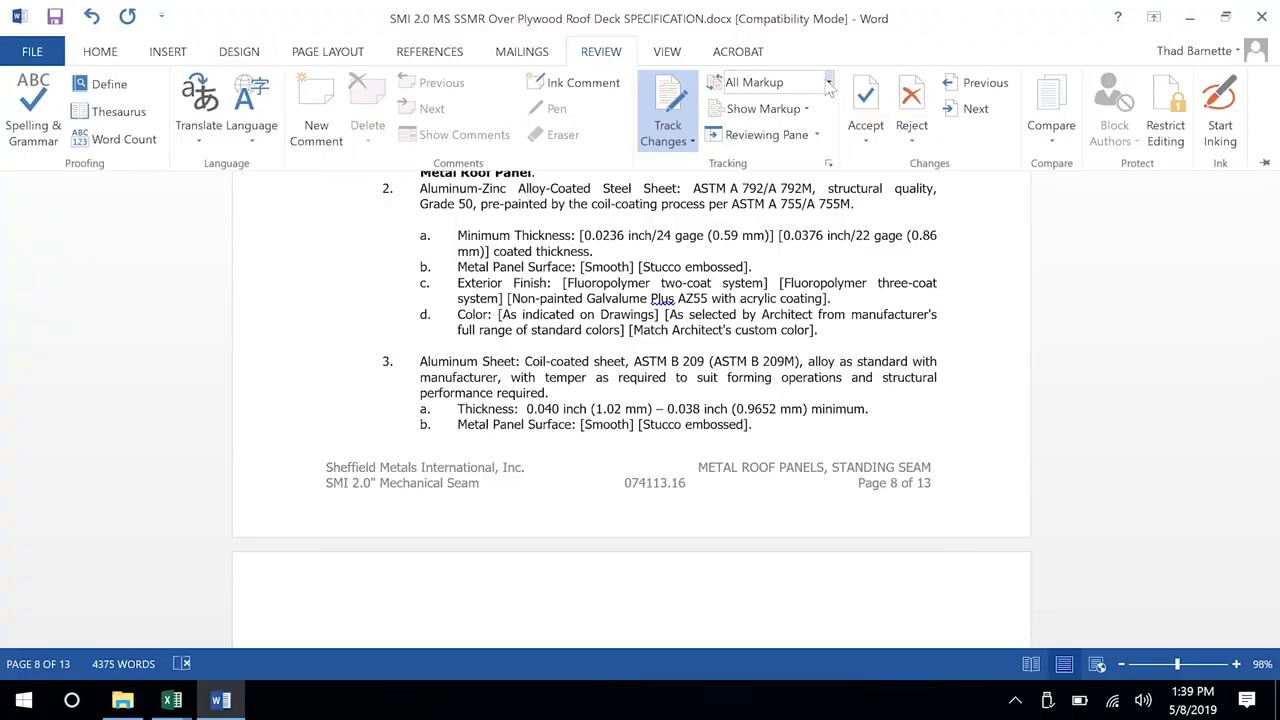
# Switch Display for Review from All Markup to No Markup.
pyautogui.click(828, 82)
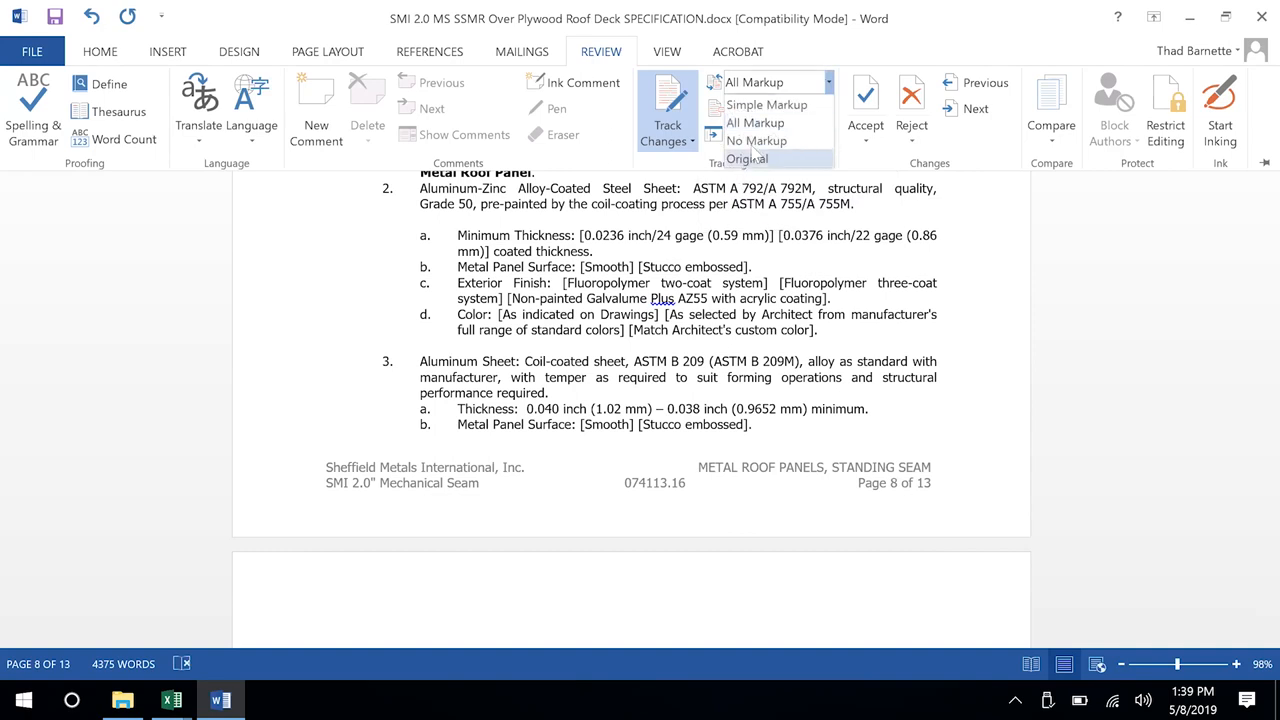
pyautogui.moveTo(756, 140)
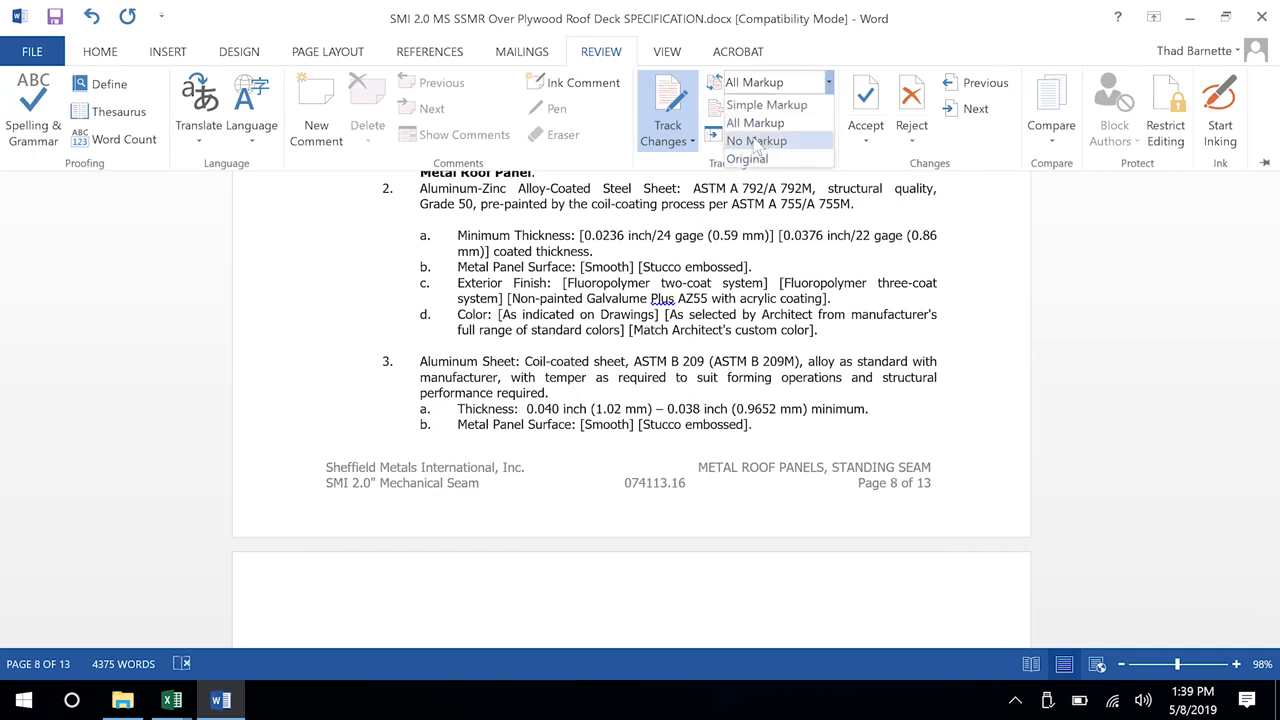
pyautogui.click(756, 140)
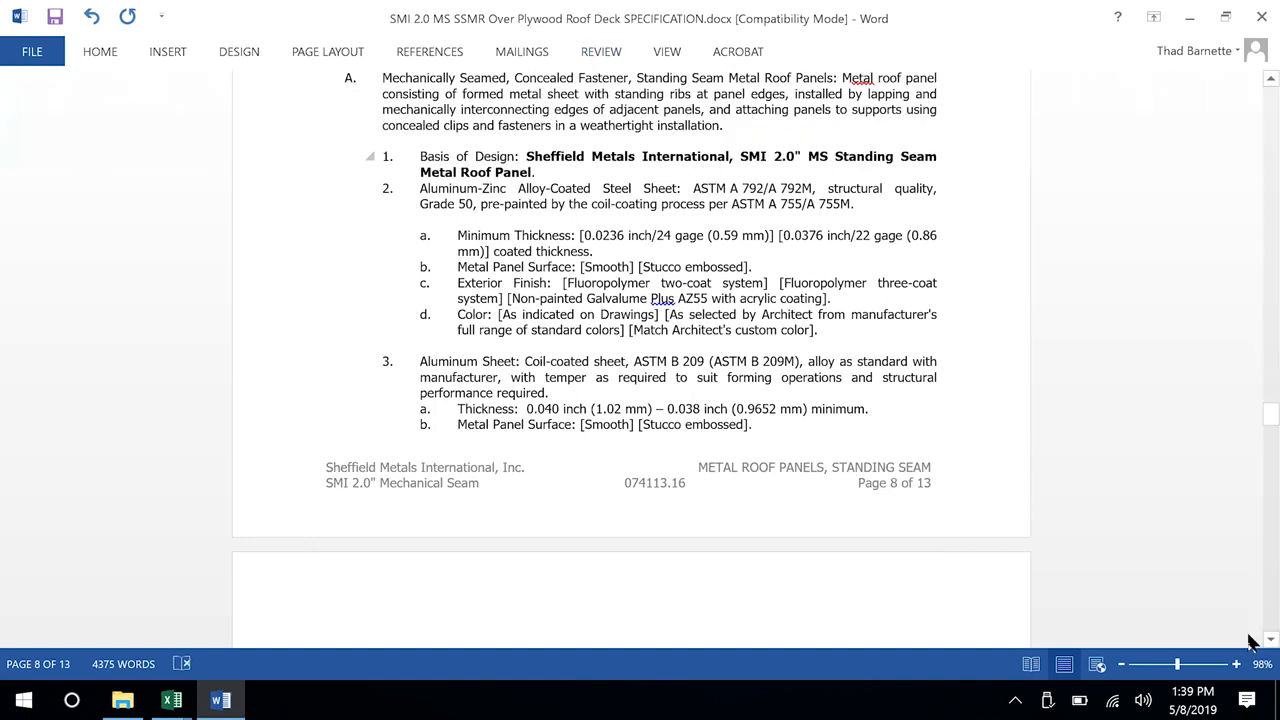
pyautogui.moveTo(1200, 496)
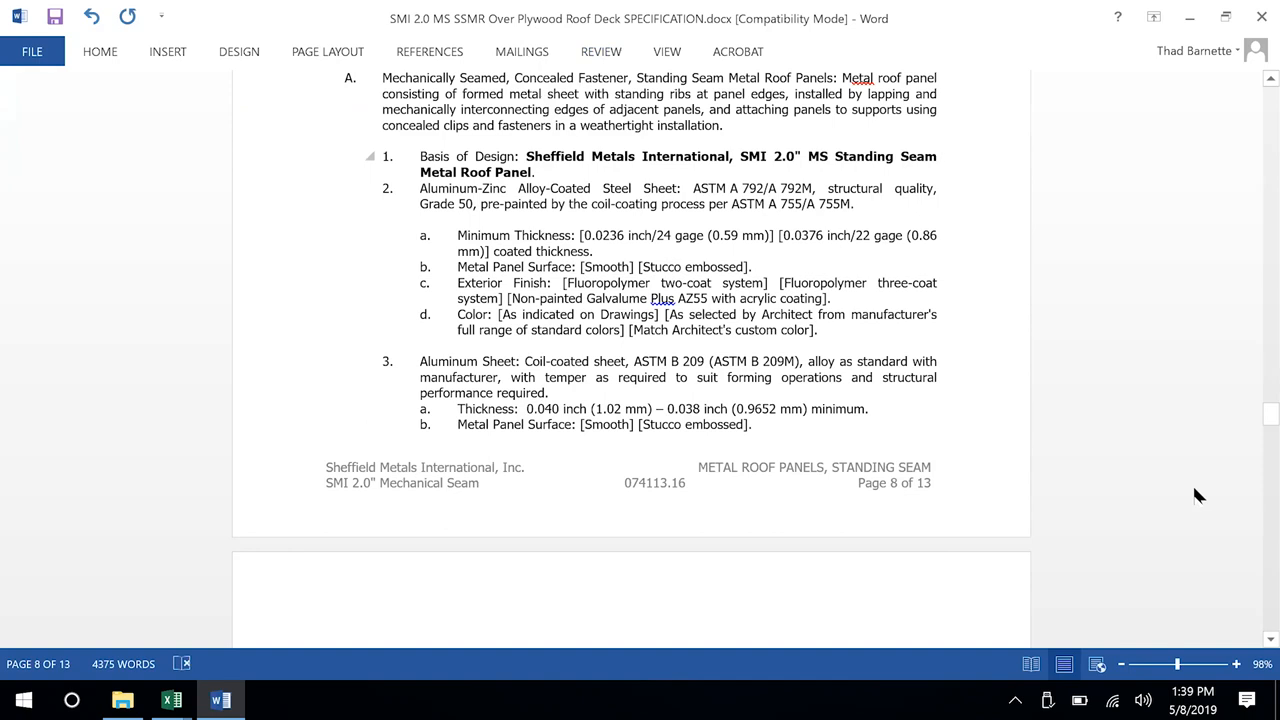